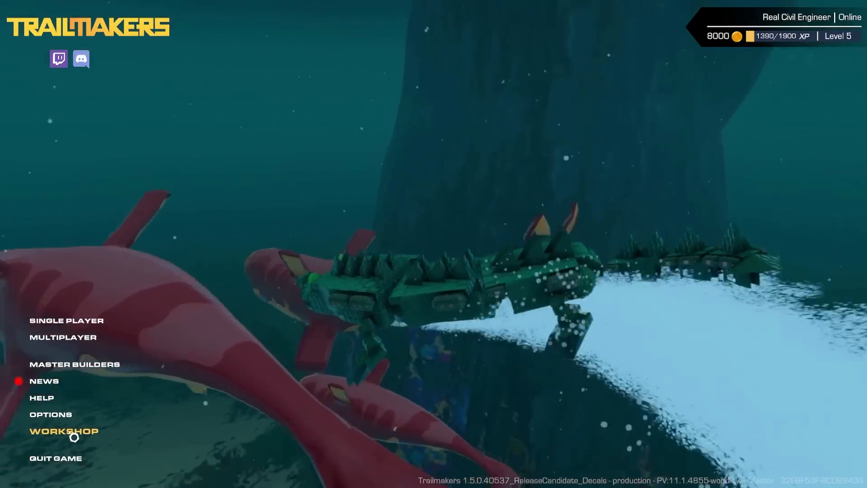
# Enter the Workshop from the main menu and browse the community blueprint grid
pyautogui.click(63, 432)
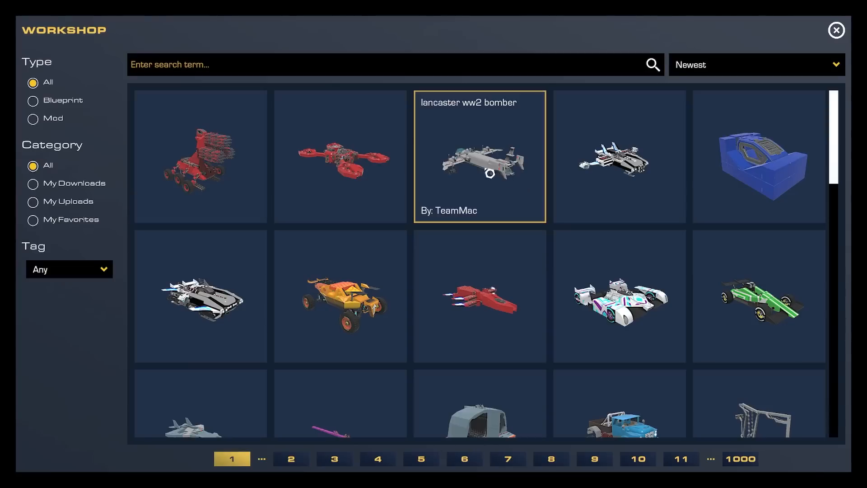
pyautogui.scroll(-3)
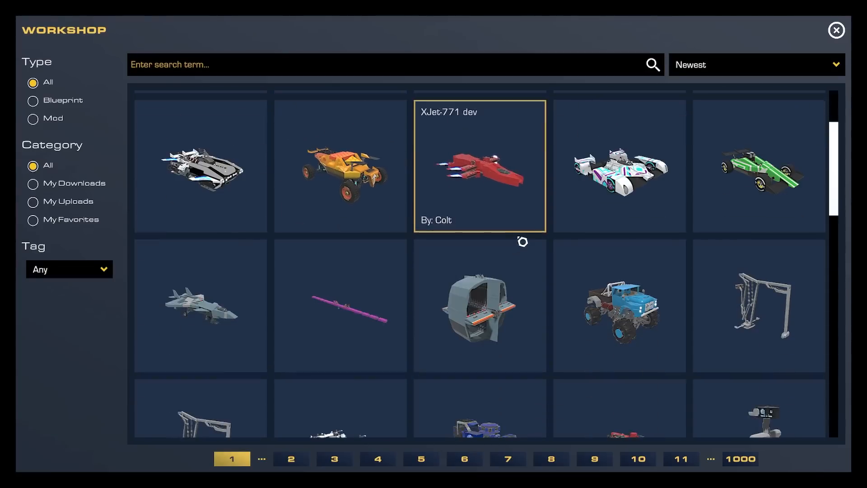
pyautogui.click(388, 64)
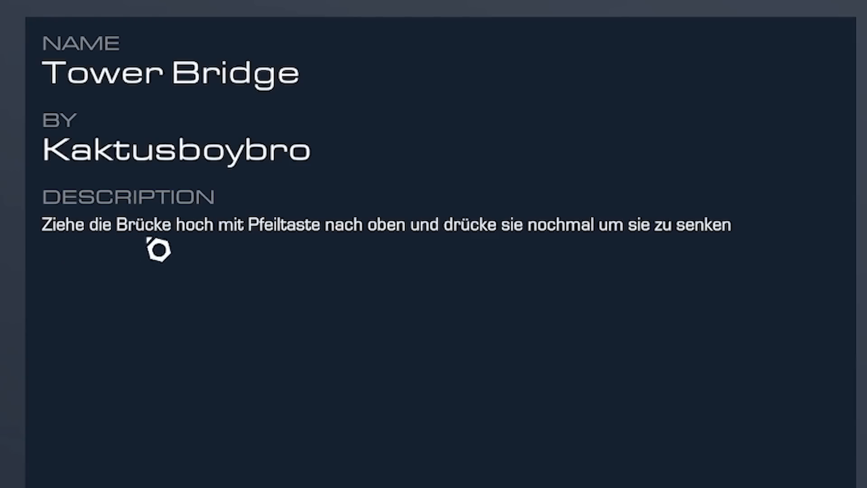
pyautogui.moveTo(379, 256)
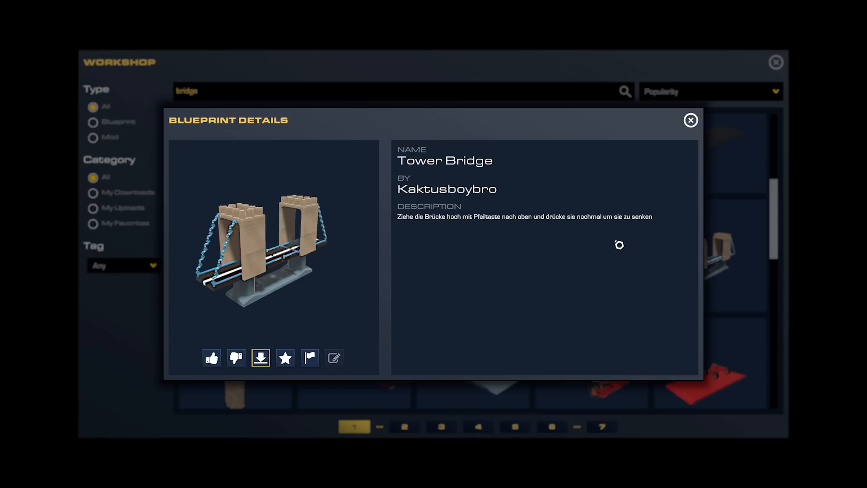
# Select the Tower Bridge blueprint from the bridge search results to view its details
pyautogui.click(260, 358)
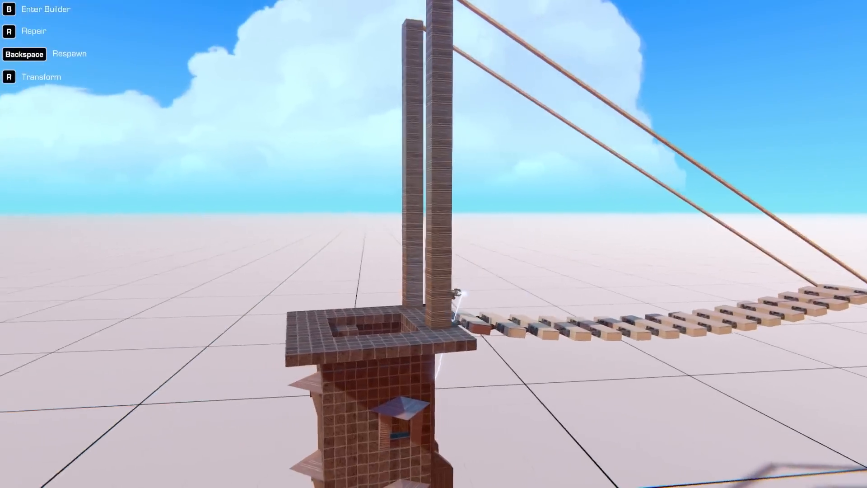
pyautogui.moveTo(434, 243)
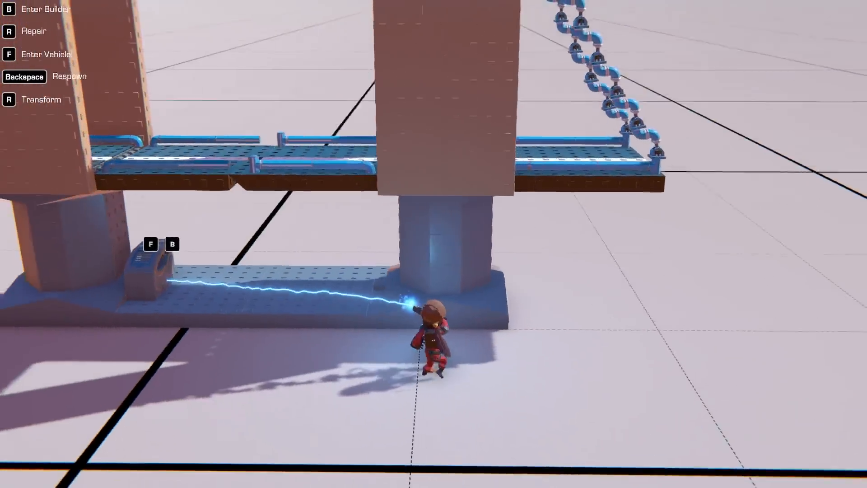
# Leave the spawned bridges and start a fresh empty vehicle build
pyautogui.press('f')
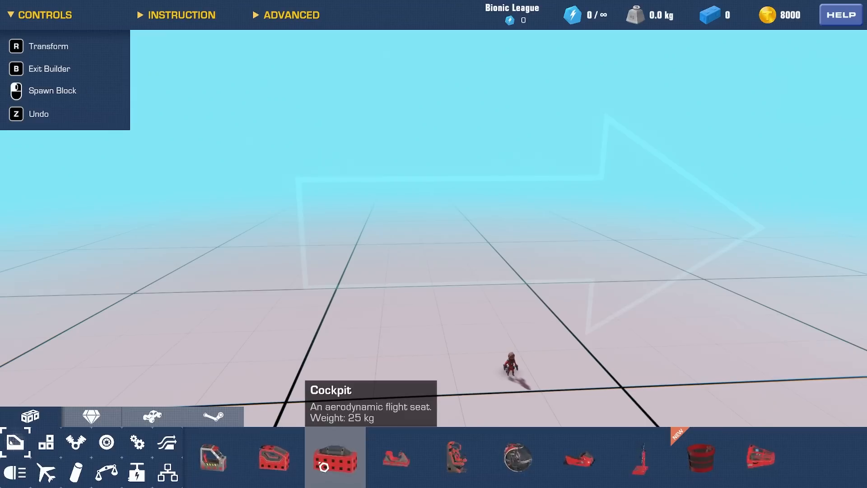
# Choose the aerodynamic cockpit seat as the first block of the red truss frame
pyautogui.click(335, 457)
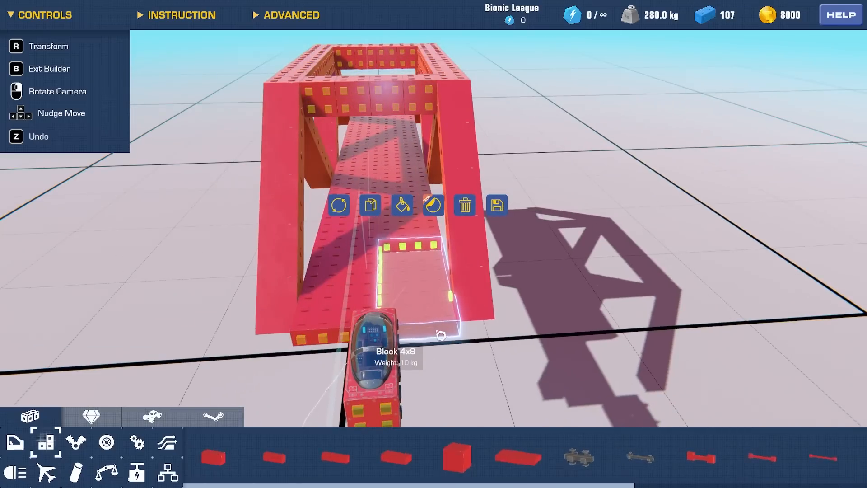
# Place a wheel from the Wheels category and copy it to the other positions
pyautogui.click(464, 205)
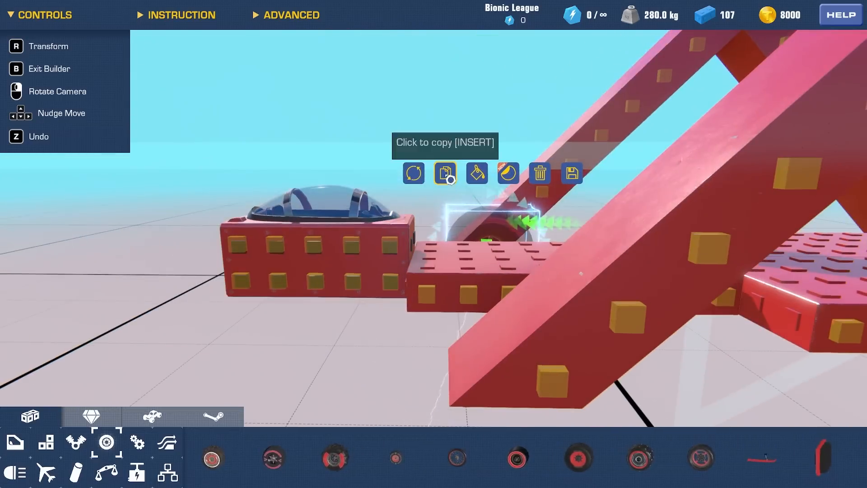
pyautogui.click(445, 173)
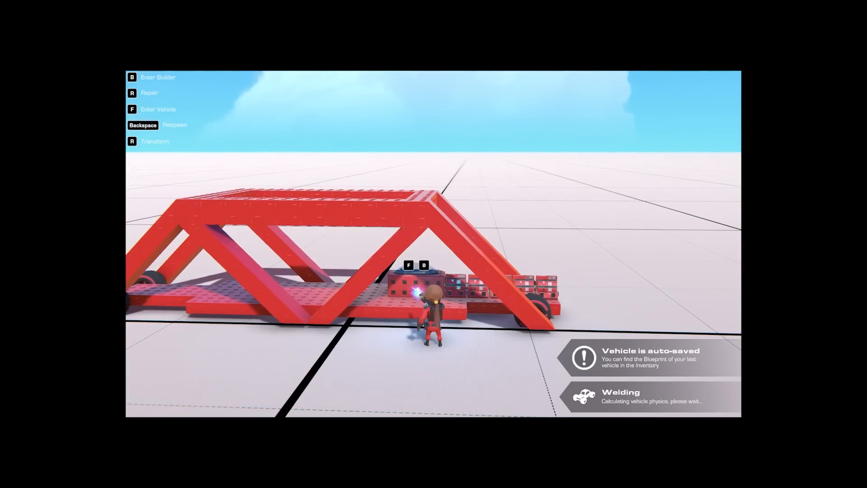
# Return to building to add rows of red blocks along the truss roof
pyautogui.press('f')
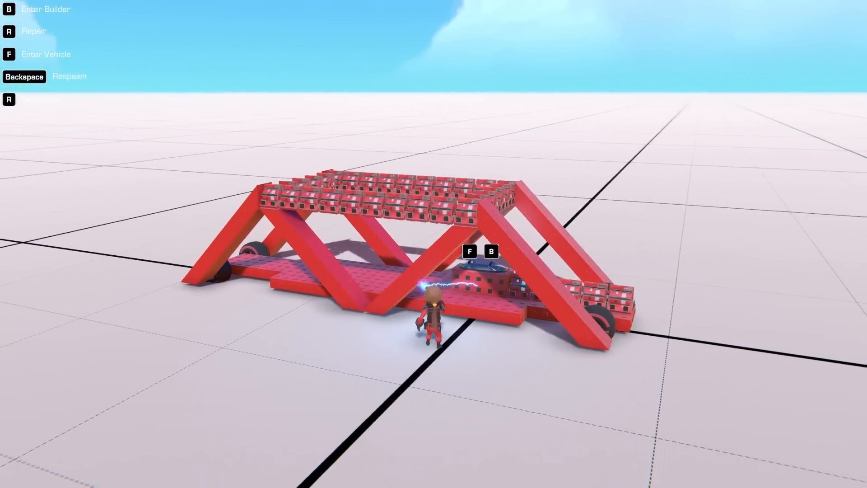
# Reopen the roof-lined truss vehicle in the builder at 1055 kg, 114 blocks
pyautogui.press('f')
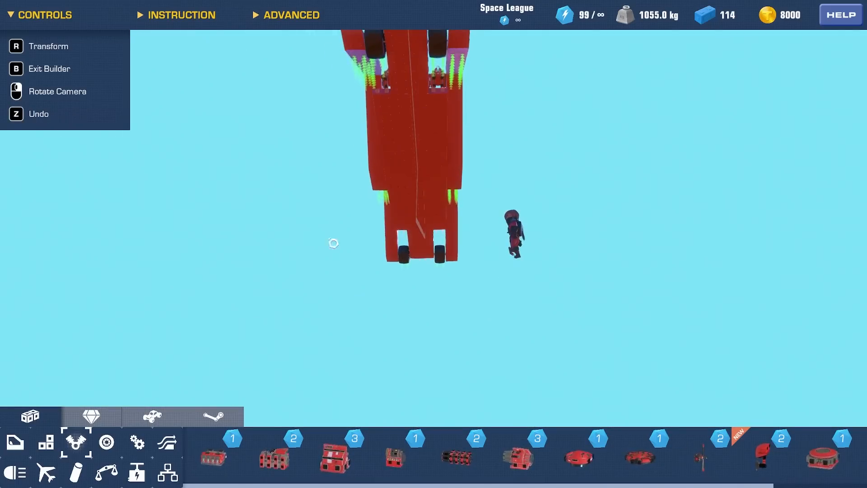
# Place more thrusters along the truss beams, reaching 2700 kg across 175 blocks
pyautogui.click(399, 210)
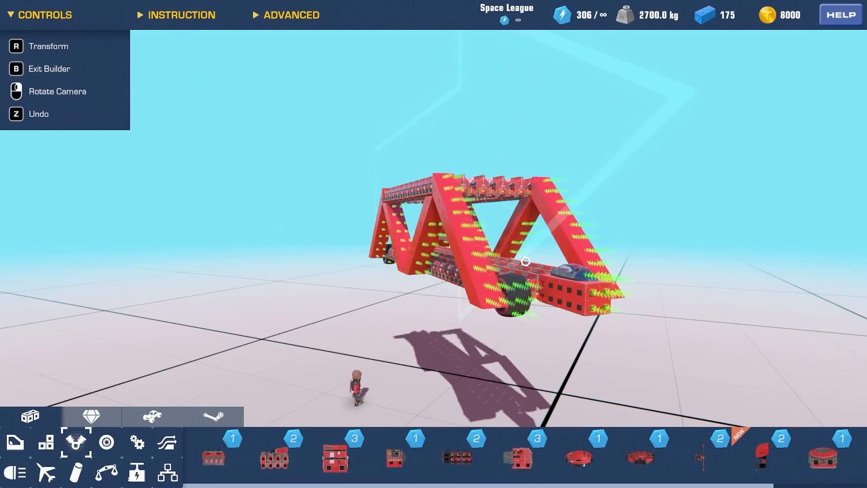
# Spawn the thruster-lined vehicle and drive it up to about 315 mph
pyautogui.press('b')
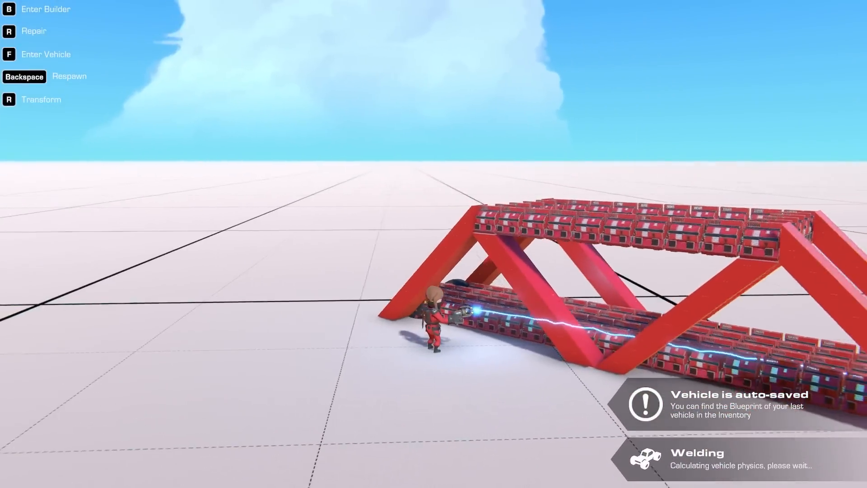
pyautogui.press('f')
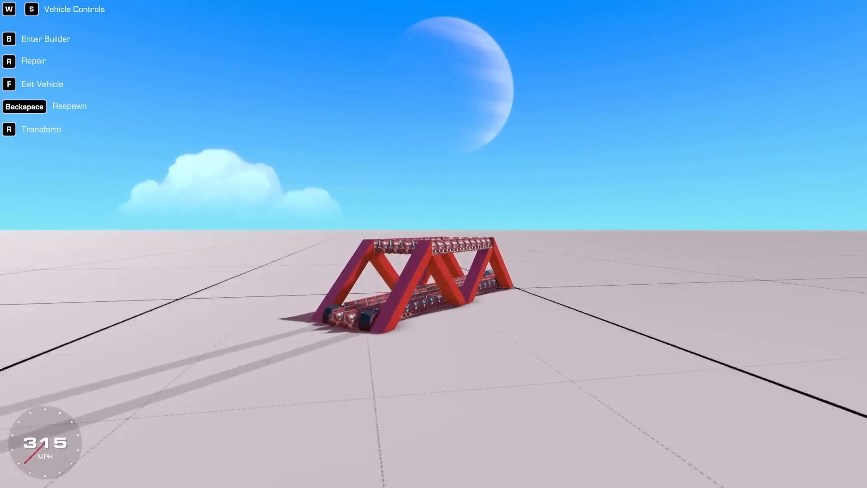
# Re-enter the builder to lengthen the frame into a double truss with engines
pyautogui.press('b')
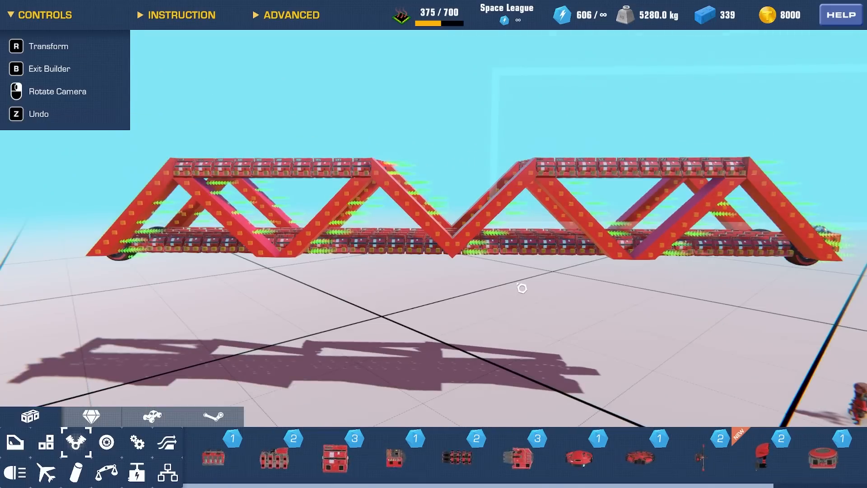
pyautogui.moveTo(625, 262)
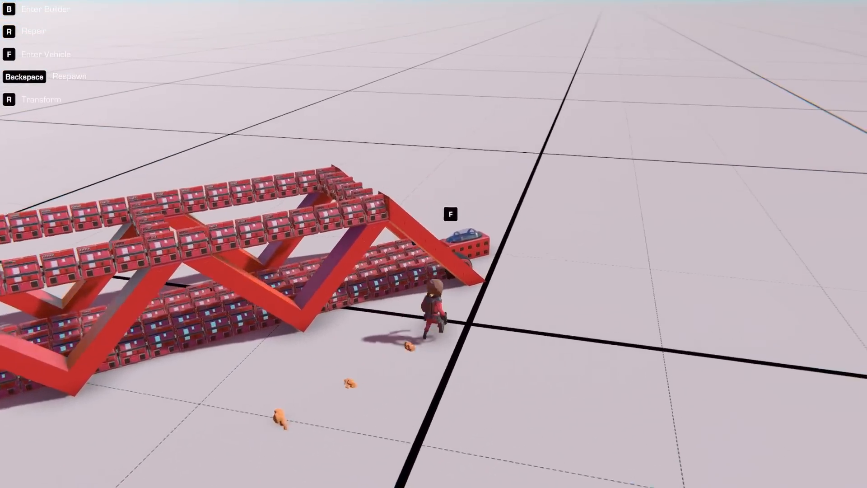
# Return to the builder with the truss vehicle loaded for more editing
pyautogui.press('f')
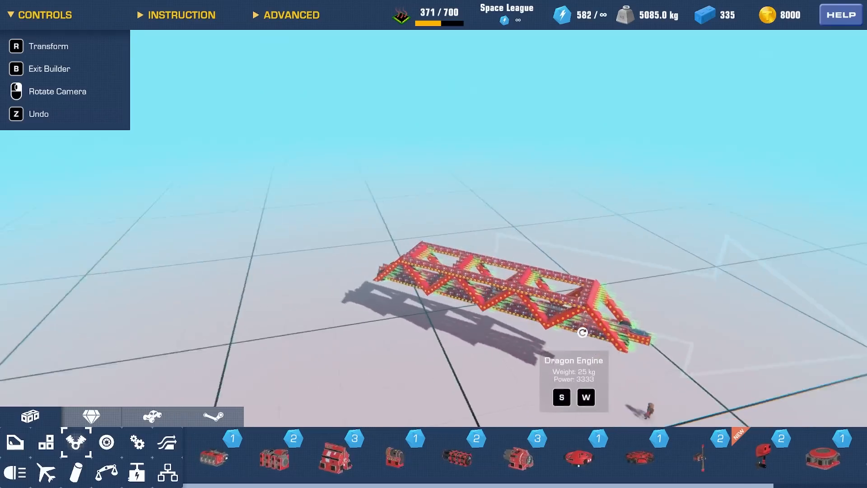
# Leave the builder and drive the revised vehicle up to about 561 mph
pyautogui.press('b')
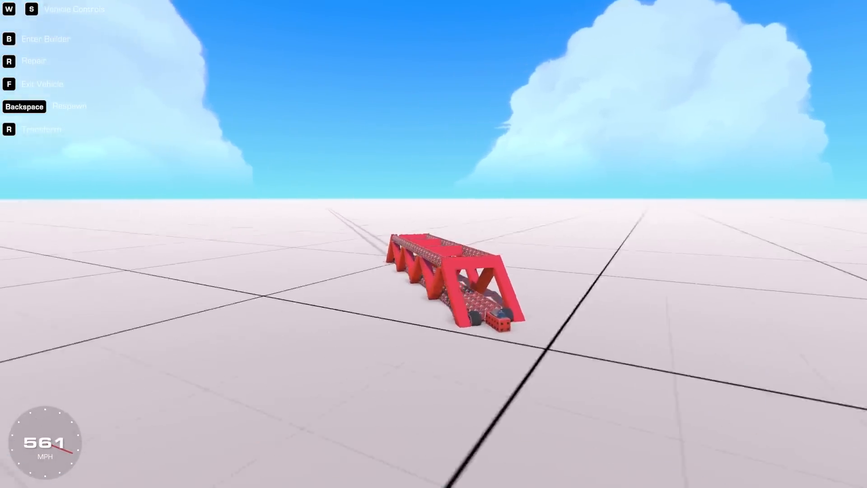
# Re-enter the builder to place another Dragon Engine inside the truss frame
pyautogui.press('b')
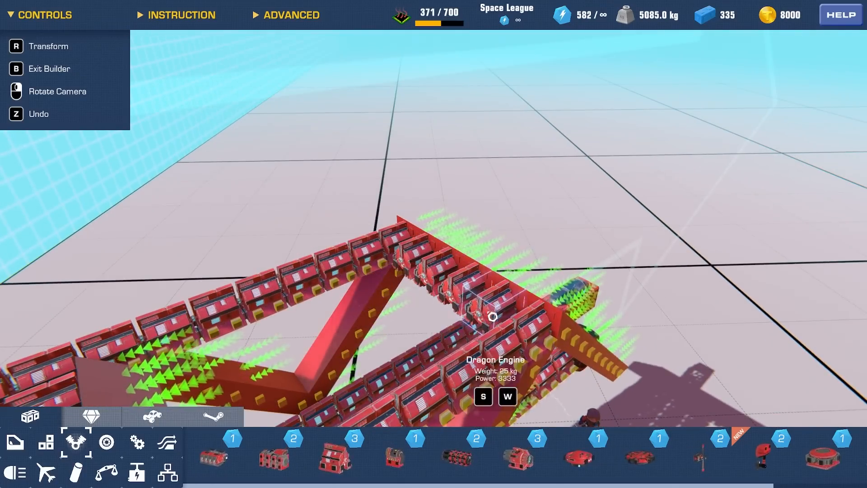
pyautogui.moveTo(412, 238)
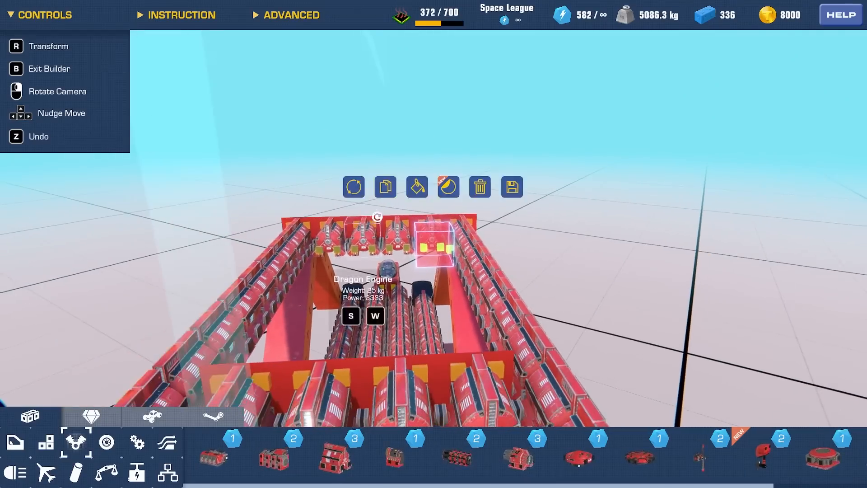
# Copy a beam block three times to extend the top beam of the truss
pyautogui.click(386, 186)
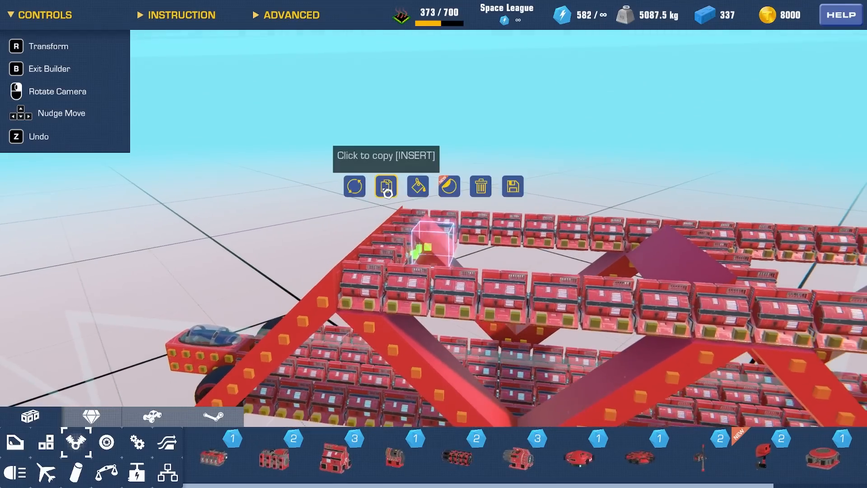
pyautogui.click(386, 186)
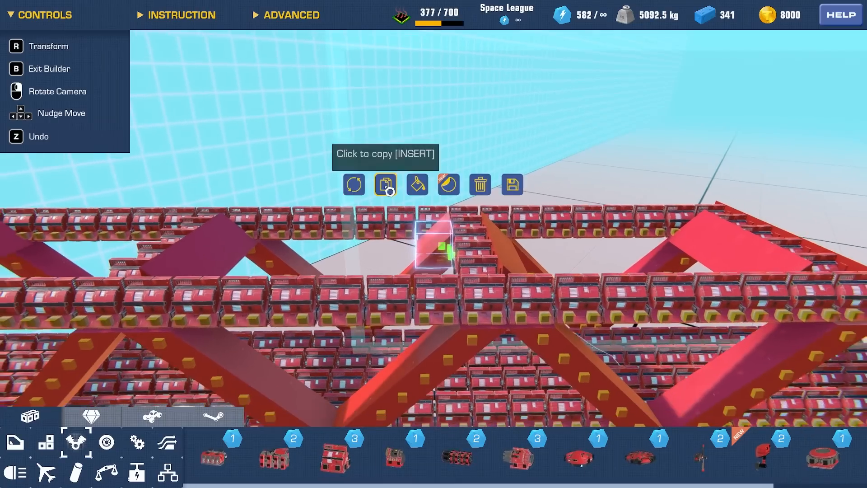
pyautogui.click(385, 184)
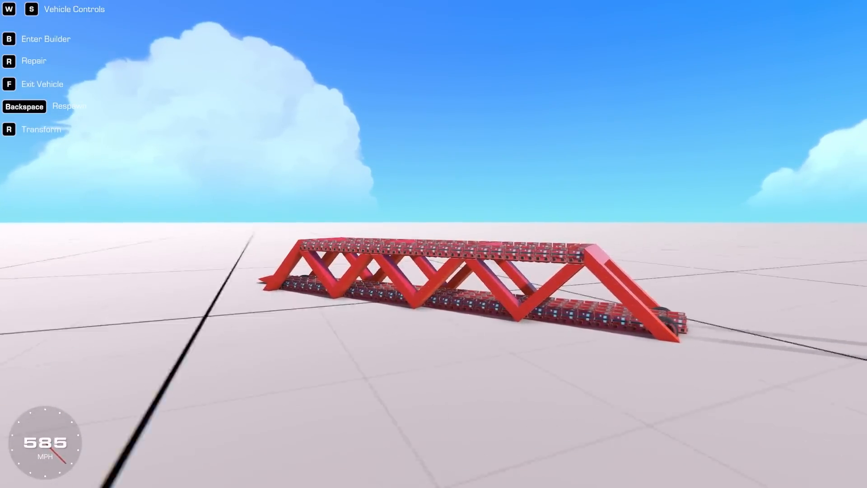
# Fill the frame with red wedges up to 642 parts until the complexity warning, then exit
pyautogui.press('b')
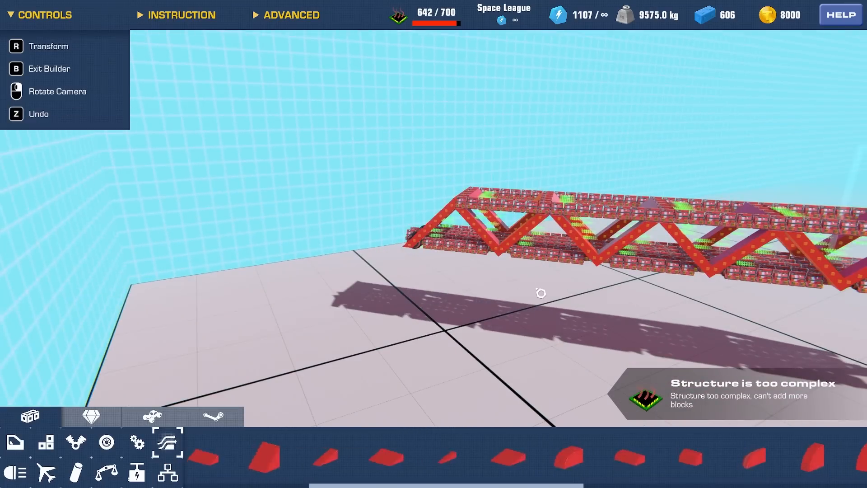
pyautogui.press('b')
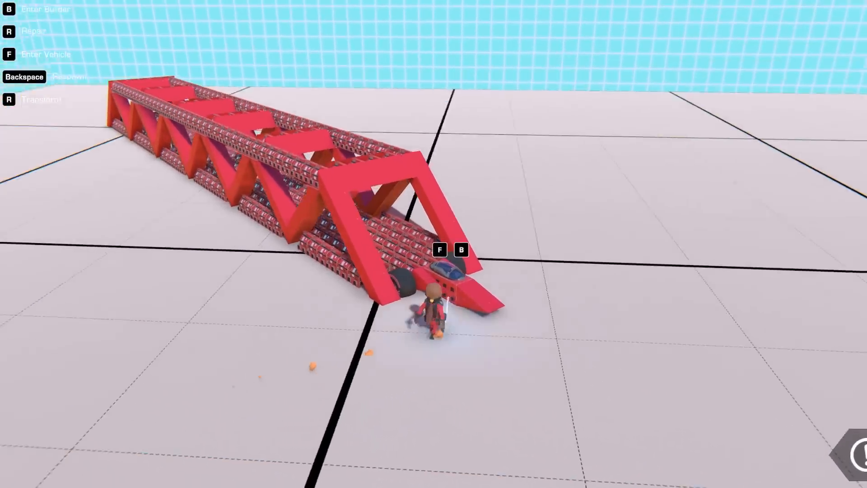
pyautogui.press('f')
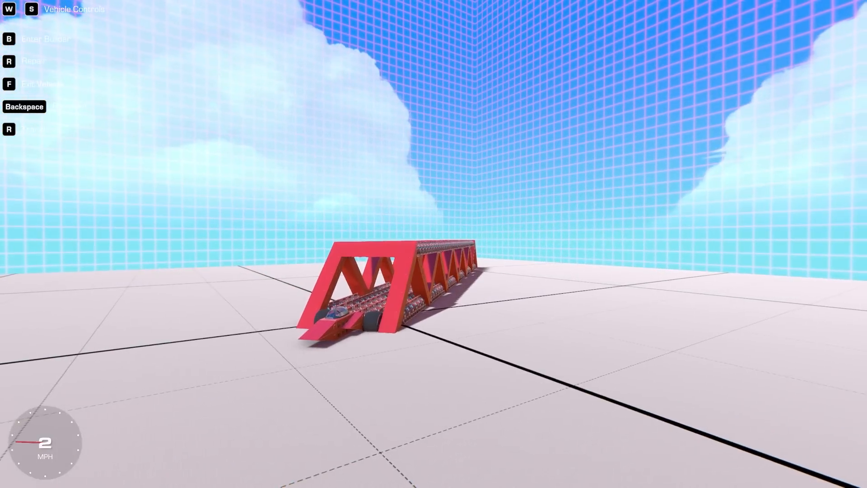
# Accelerate the truss vehicle across the flat ground past 340 mph, topping about 434 mph
pyautogui.press('w')
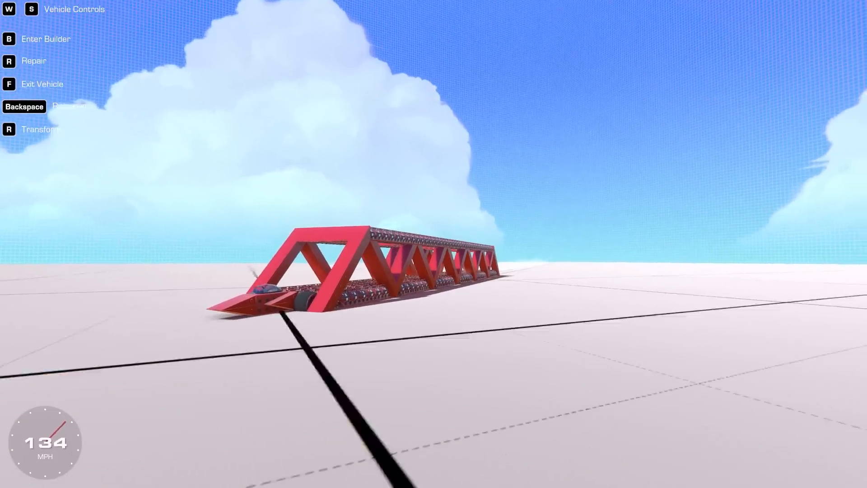
pyautogui.press('w')
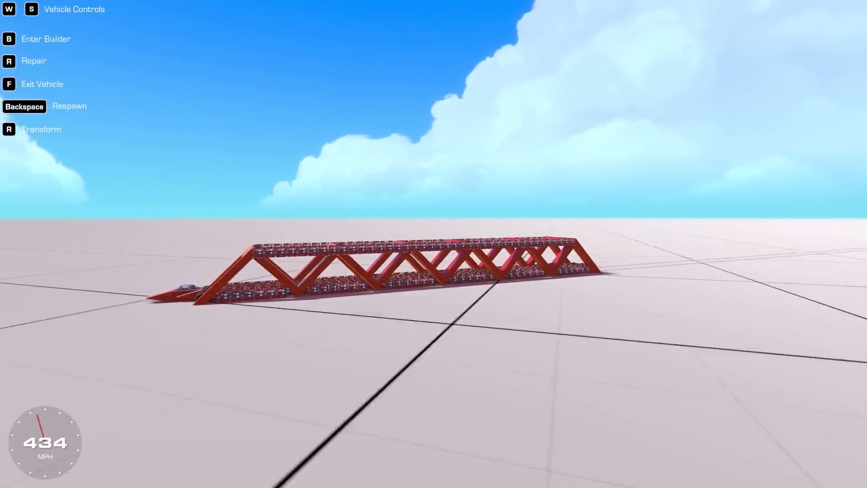
pyautogui.press('b')
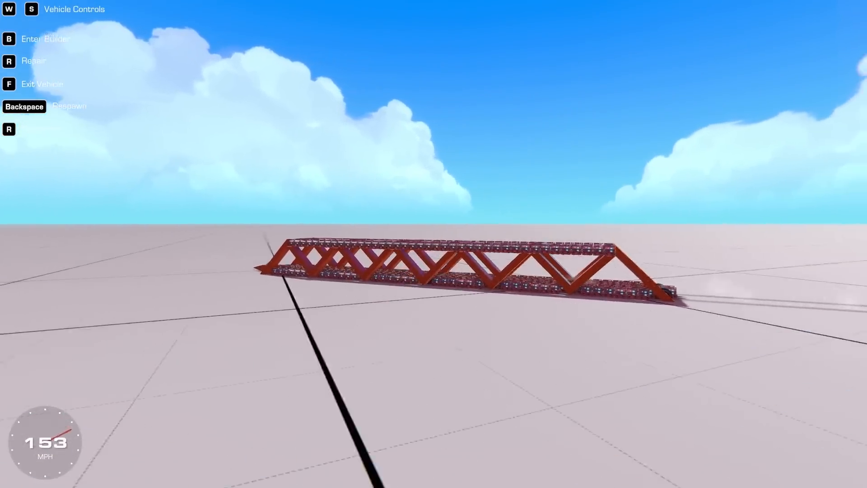
pyautogui.press('w')
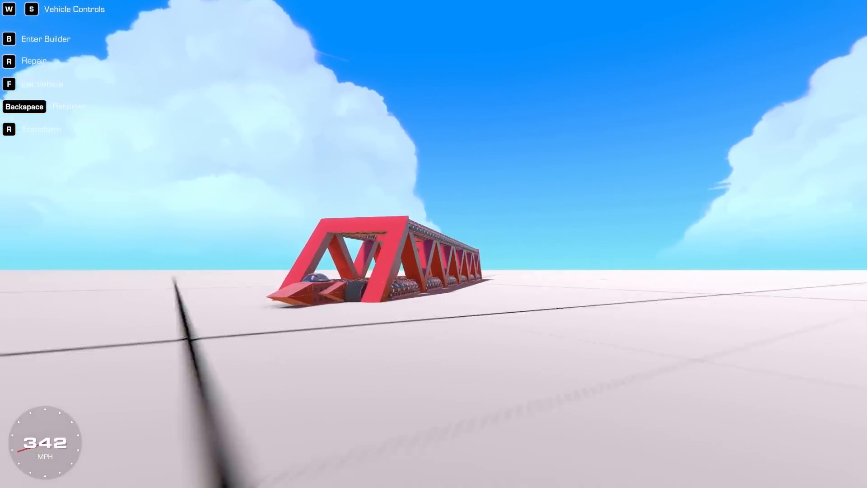
pyautogui.press('w')
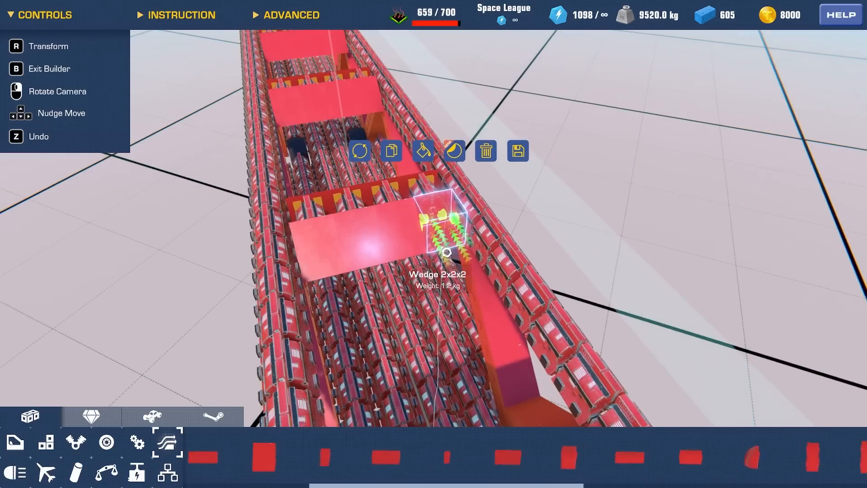
# Attach a Wedge 2x2x2 block on the roof among the red panels
pyautogui.click(486, 151)
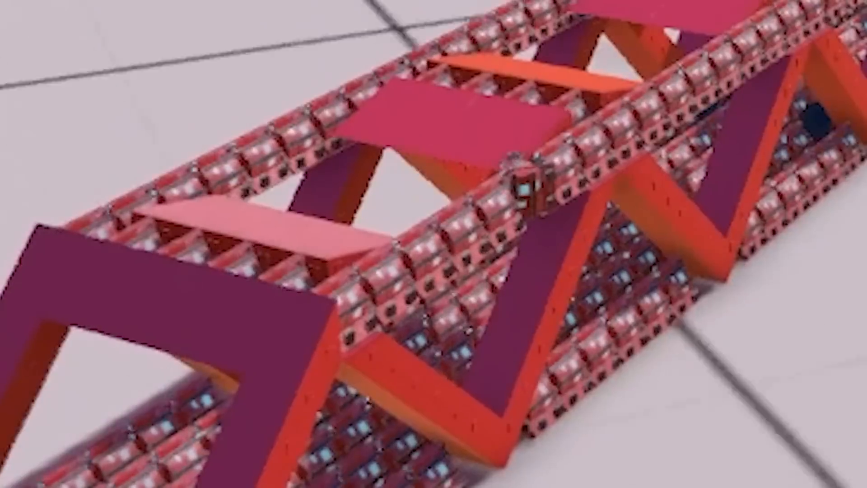
# Drive the vehicle with its updated roof up to about 701 mph
pyautogui.scroll(-3)
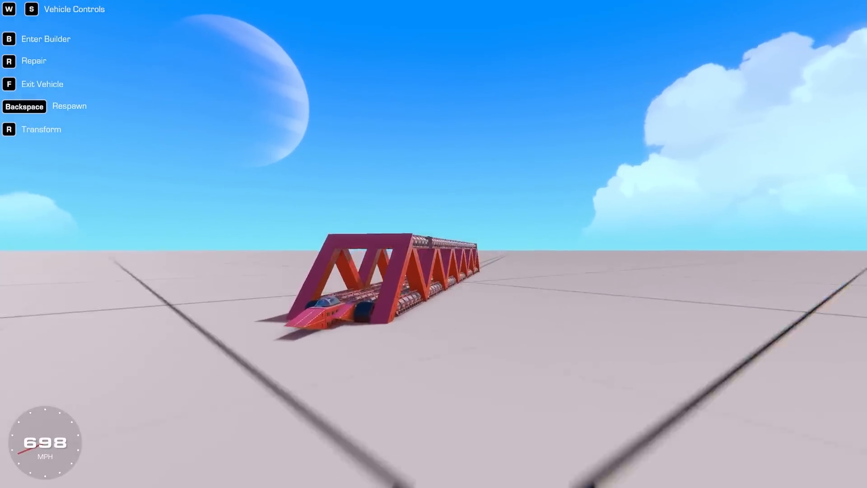
pyautogui.moveTo(433, 244)
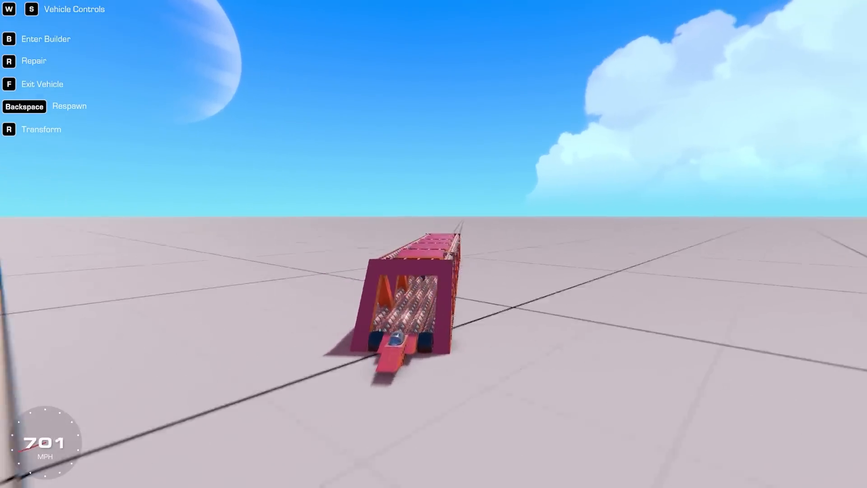
# Reposition the front cockpit section, trimming the build to 595 blocks
pyautogui.press('b')
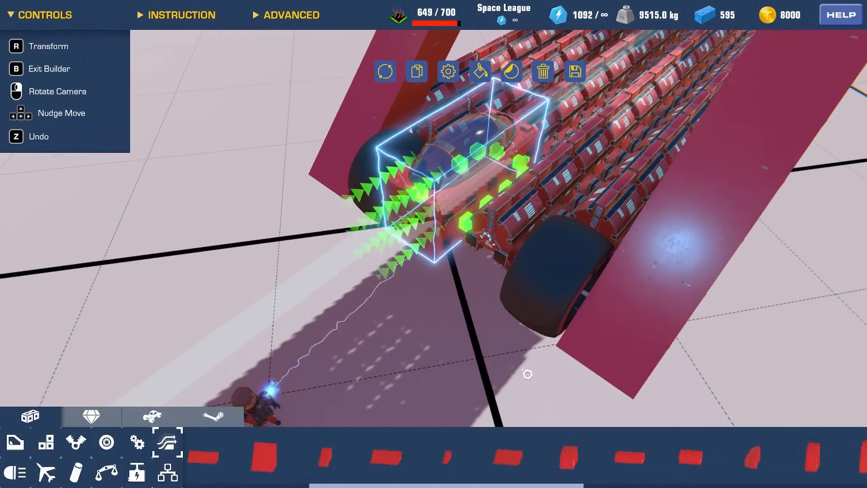
pyautogui.click(506, 456)
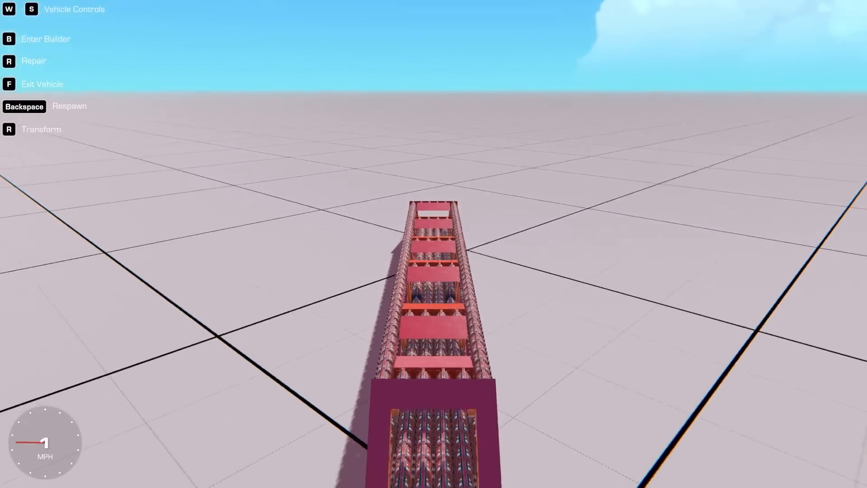
# Start driving the rebuilt vehicle across the test ground, reaching 183 mph
pyautogui.press('w')
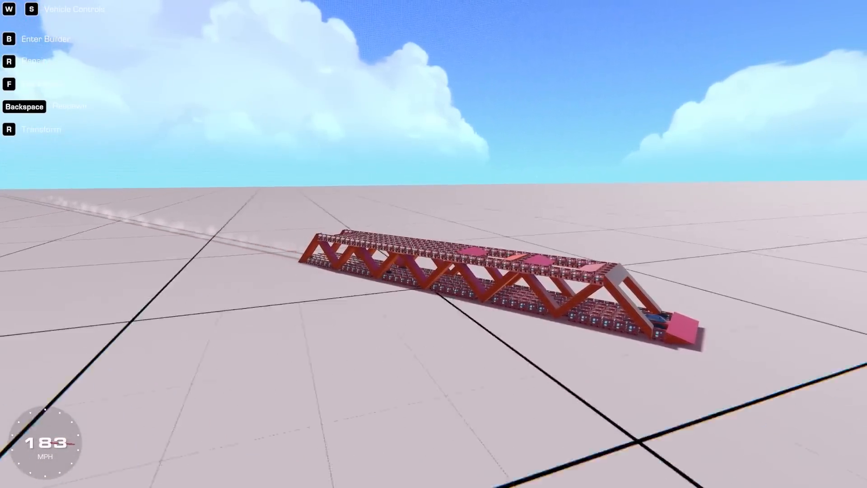
# Hold the throttle until the truss vehicle passes 700 mph, peaking at 712 mph
pyautogui.press('w')
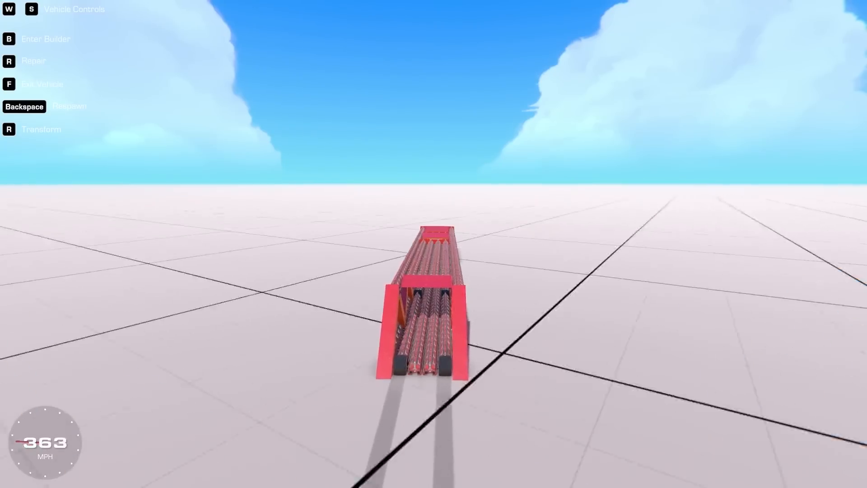
pyautogui.press('w')
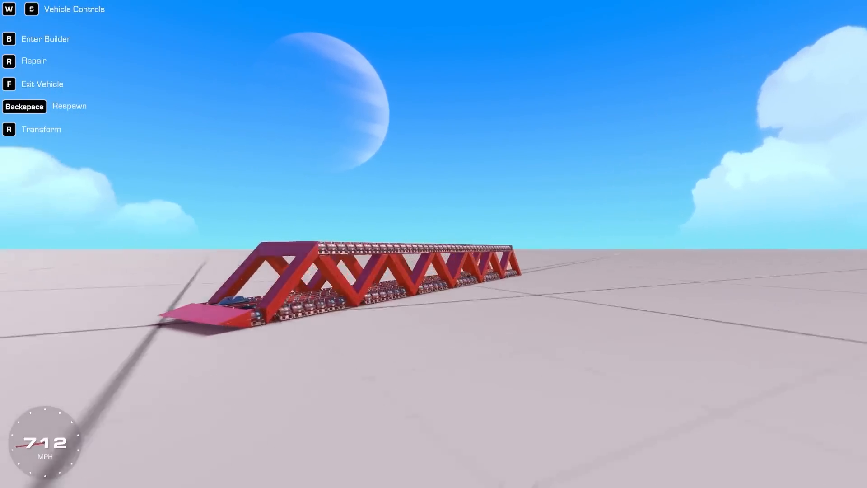
# Fit extra Dragon Engines in the builder (10773 kg, 629 blocks) and return to the ground
pyautogui.press('b')
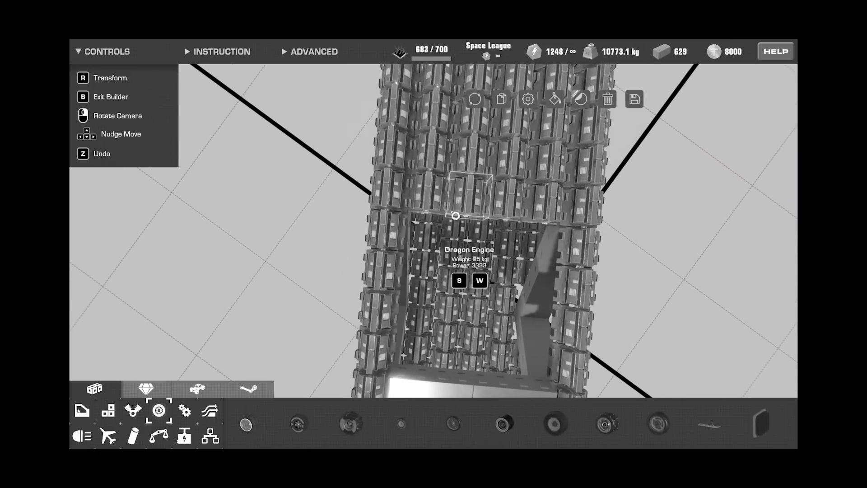
pyautogui.press('b')
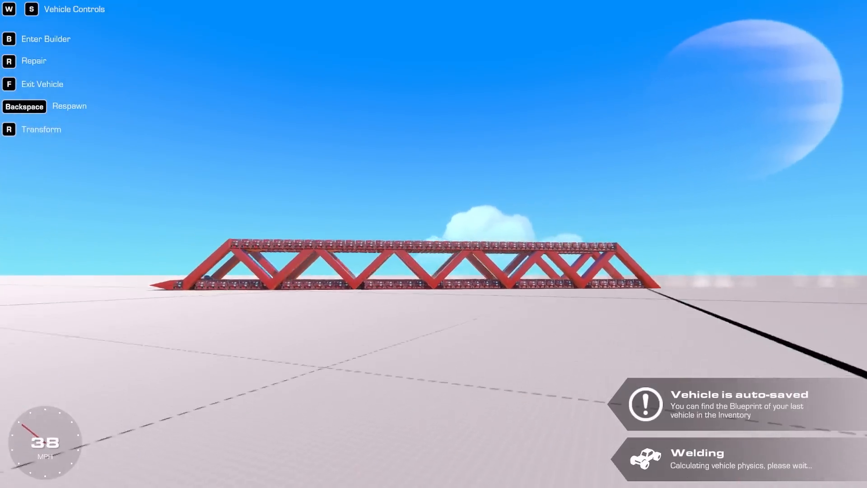